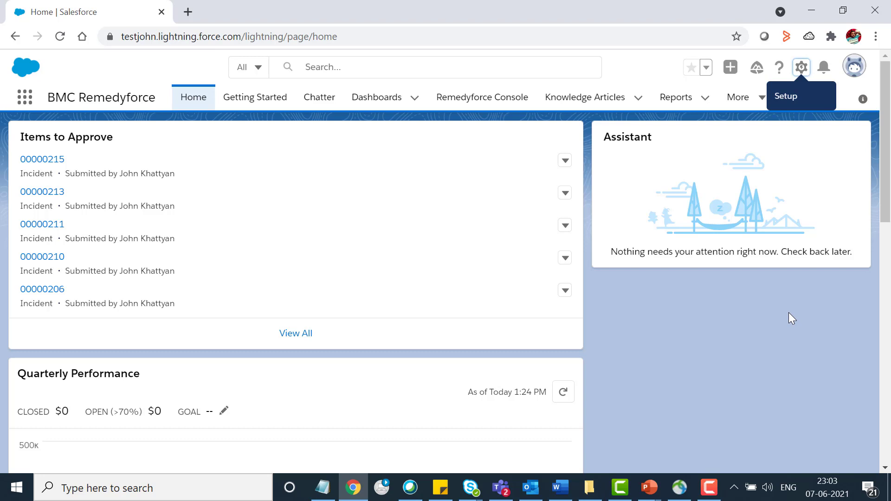
pyautogui.moveTo(775, 122)
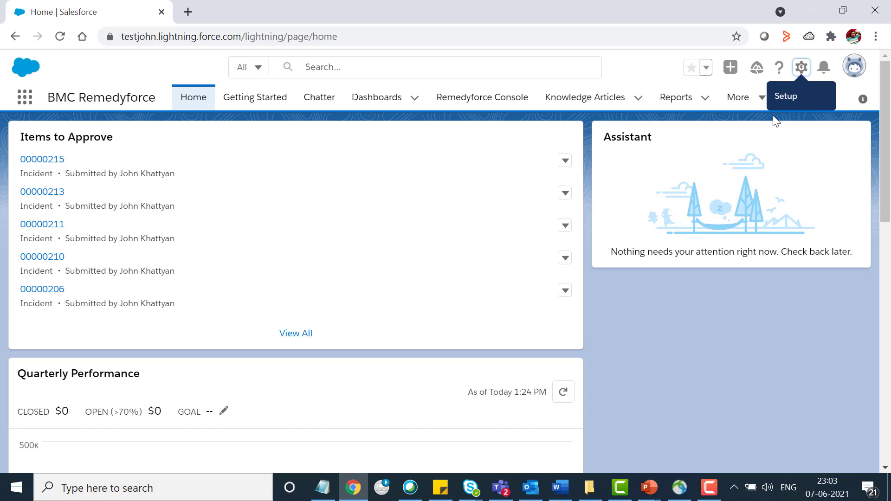
# Open Salesforce Setup Home from the gear menu in a new tab.
pyautogui.click(801, 67)
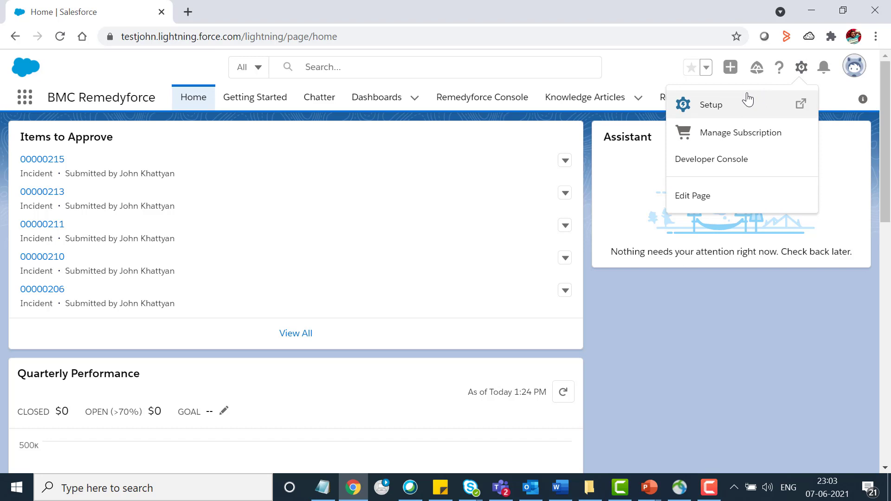
pyautogui.click(710, 105)
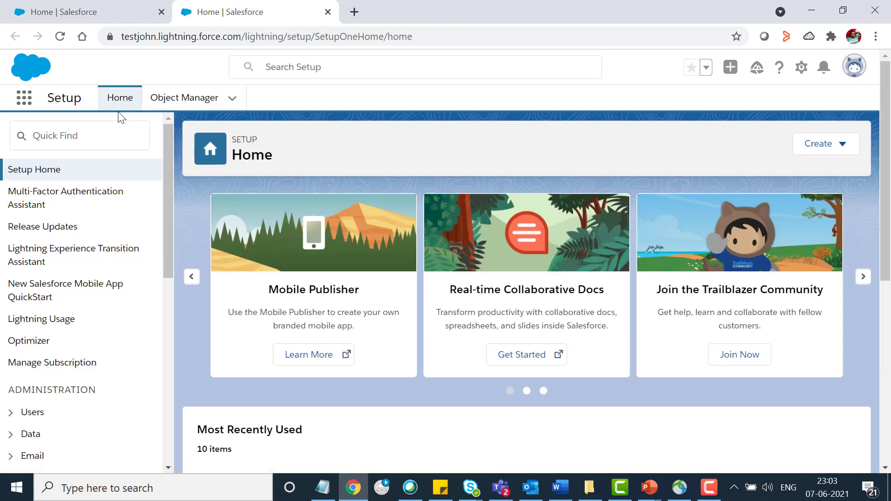
# Find 'workfl' in Quick Find and open the Workflow Rules page under Process Automation.
pyautogui.click(80, 135)
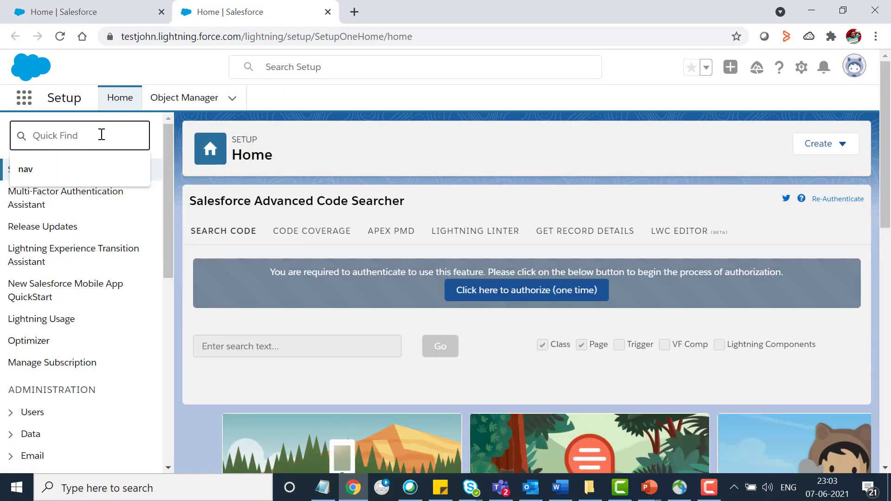
pyautogui.write('work')
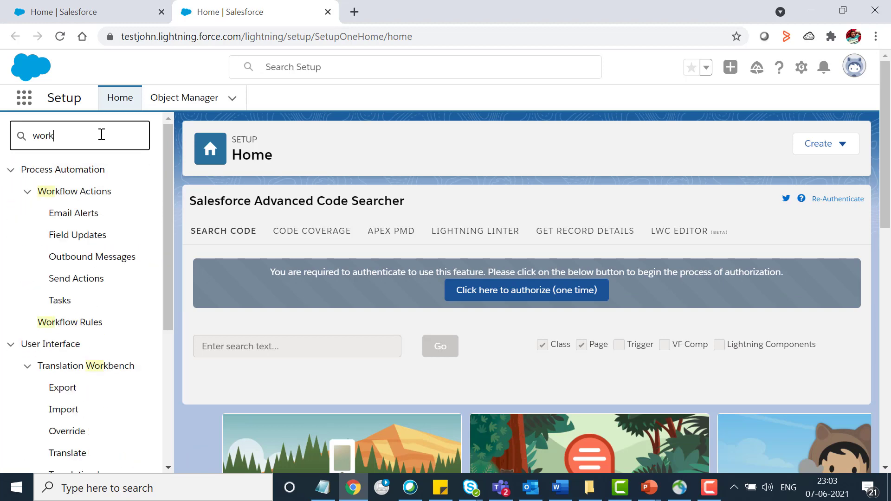
pyautogui.write('fl')
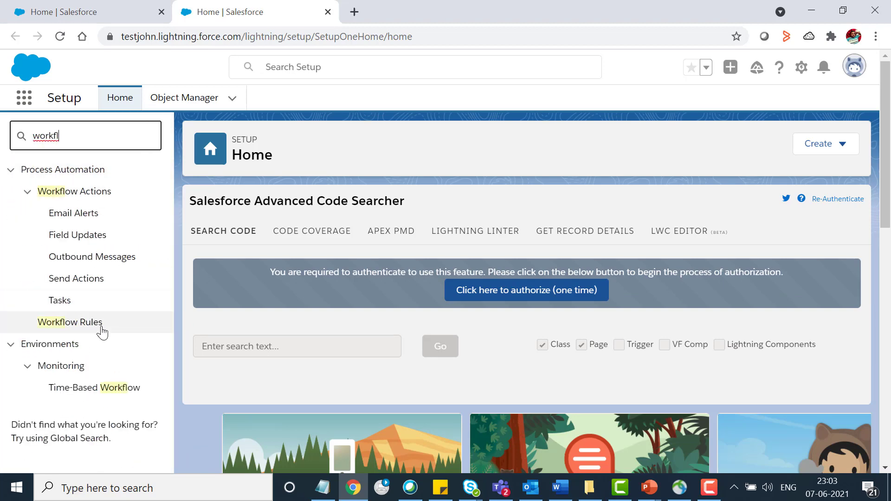
pyautogui.click(70, 323)
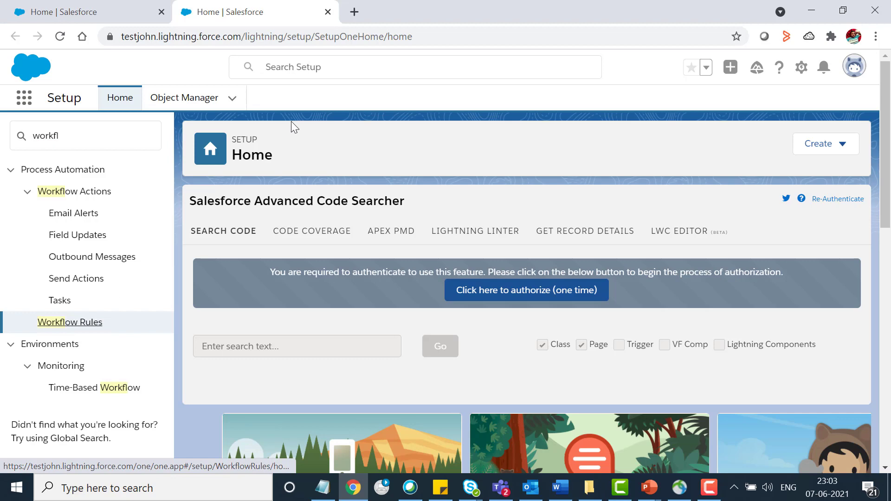
pyautogui.click(70, 322)
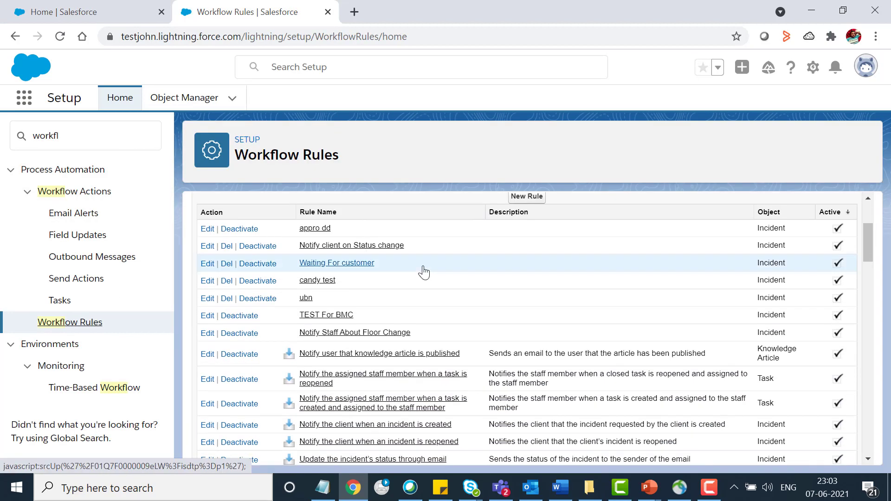
pyautogui.moveTo(396, 277)
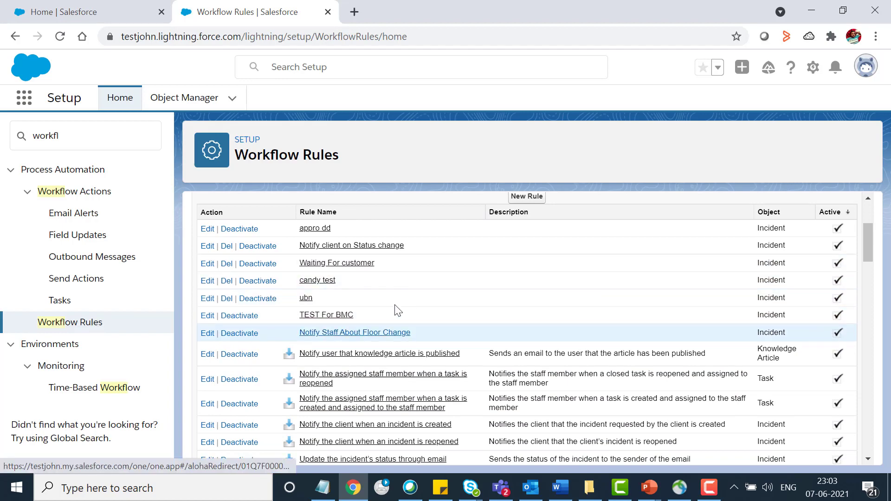
# Open the Notify Staff About Floor Change rule and view its Floor EQUALS 1 criterion and 30-day time trigger.
pyautogui.click(353, 332)
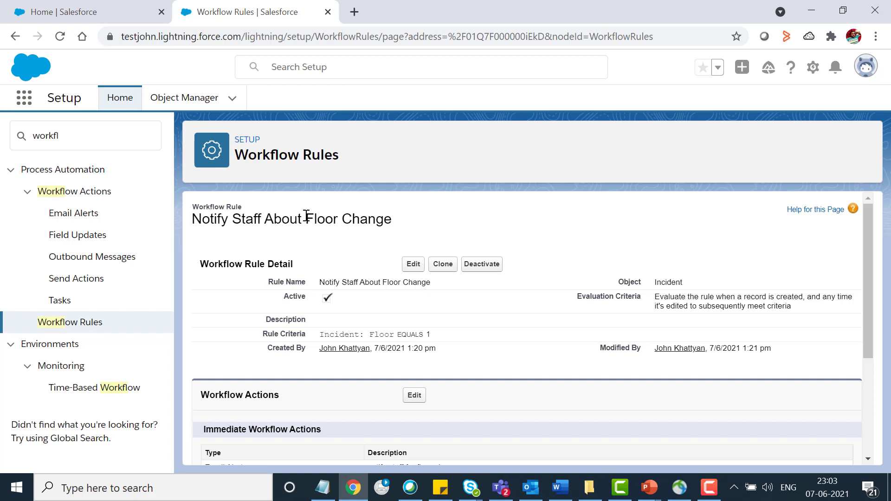
pyautogui.scroll(-3)
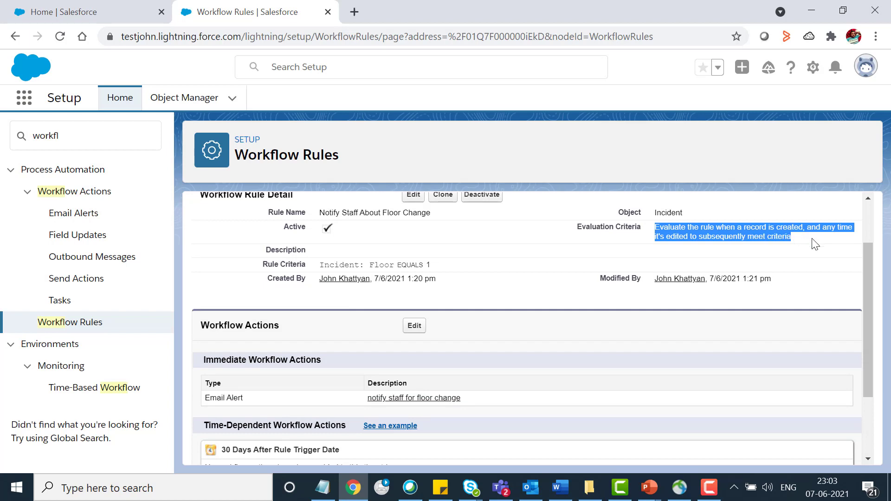
pyautogui.moveTo(723, 258)
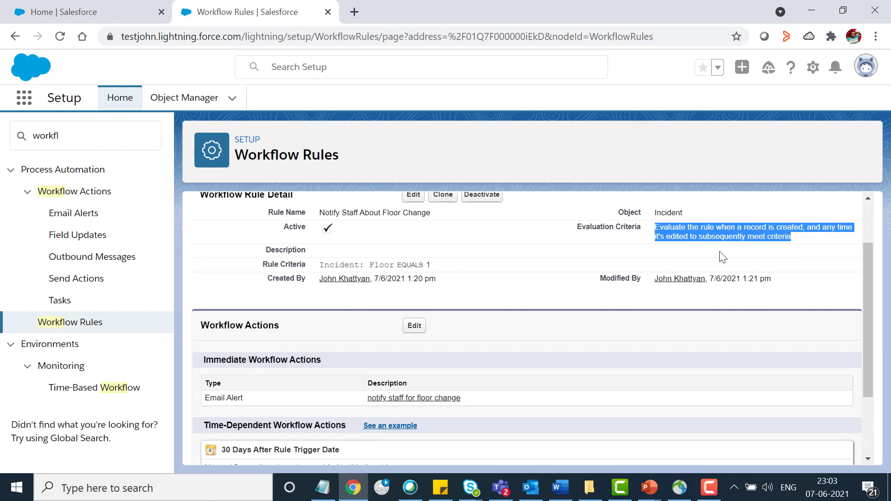
pyautogui.moveTo(573, 285)
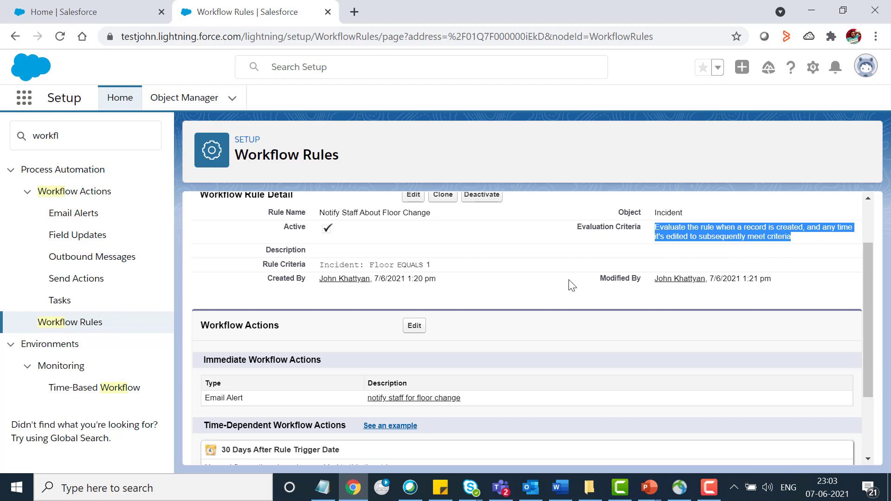
pyautogui.scroll(-3)
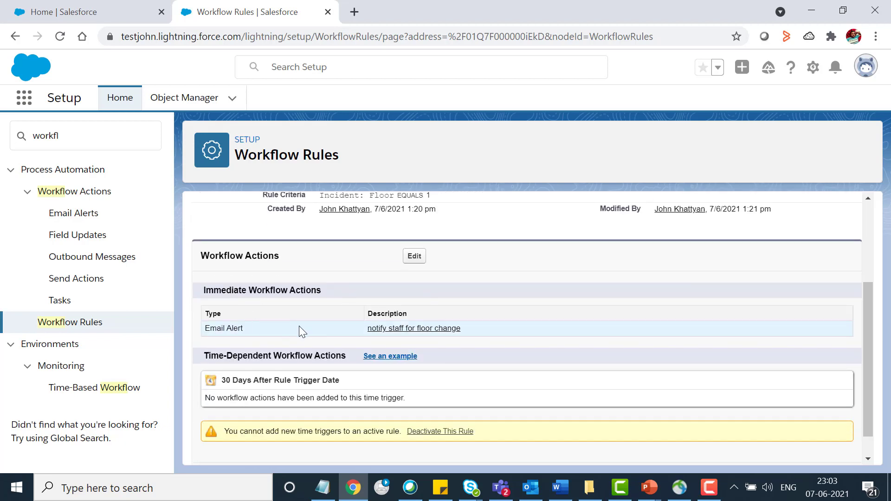
pyautogui.scroll(-3)
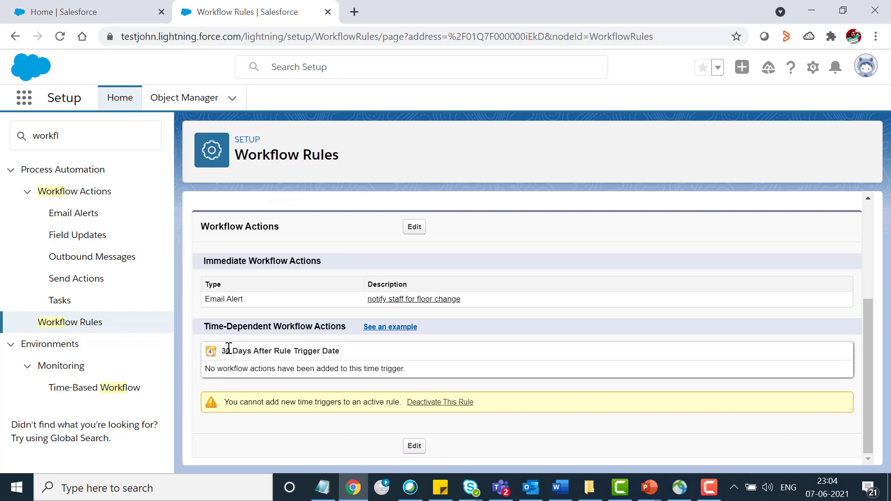
pyautogui.moveTo(298, 351)
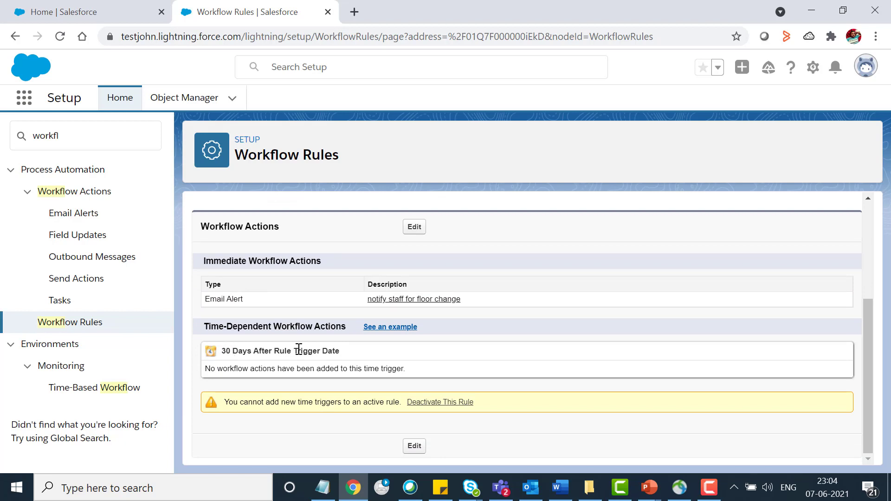
pyautogui.moveTo(378, 357)
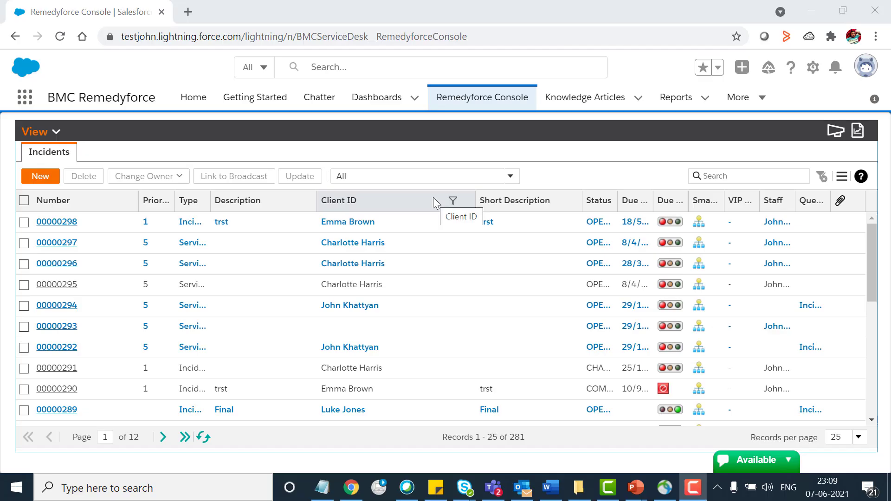
pyautogui.moveTo(458, 102)
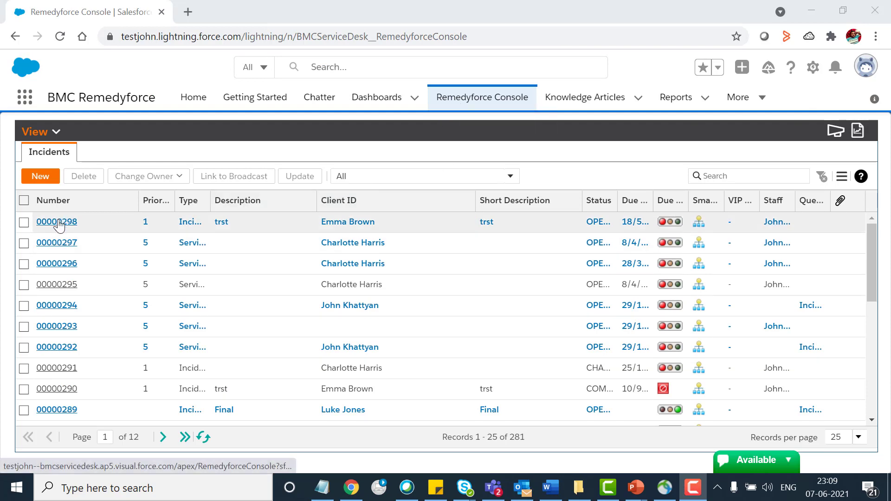
# Open incident 00000298 and save it with Floor set to 1.
pyautogui.click(57, 222)
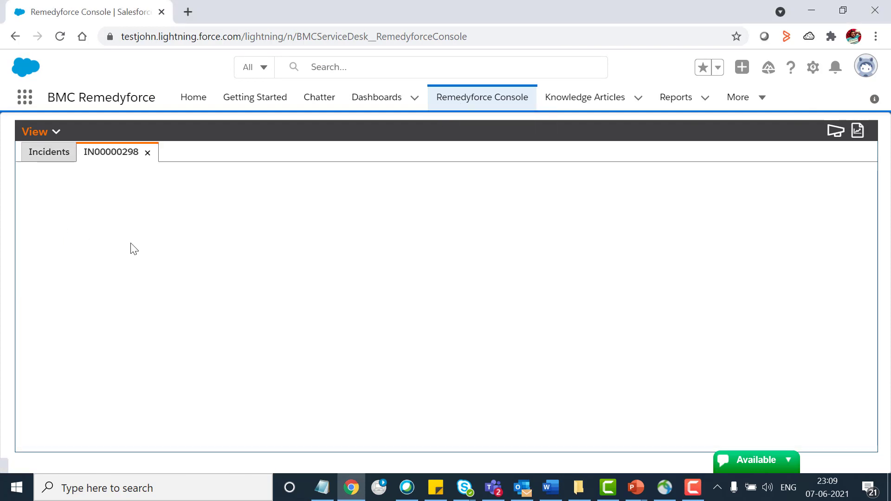
pyautogui.click(111, 151)
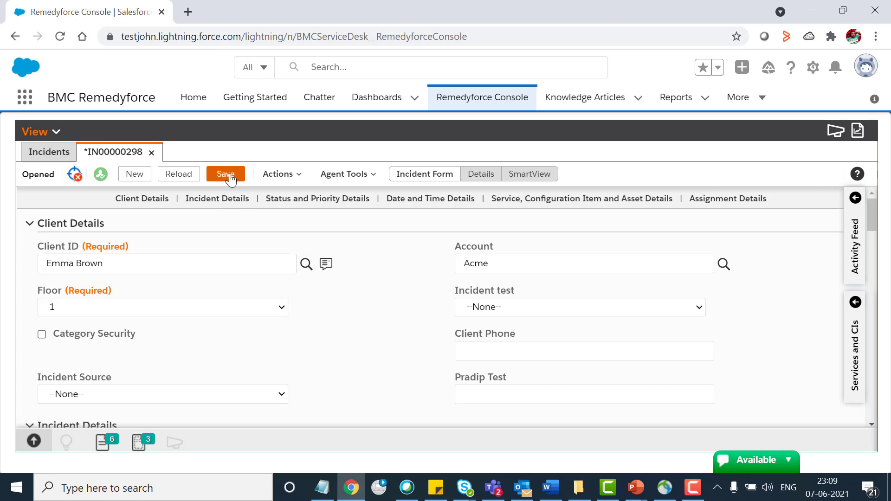
pyautogui.click(226, 174)
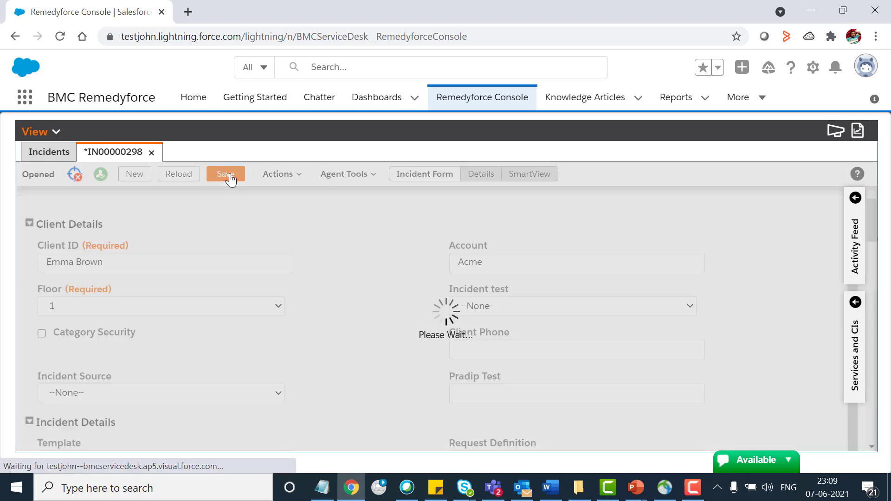
pyautogui.click(226, 174)
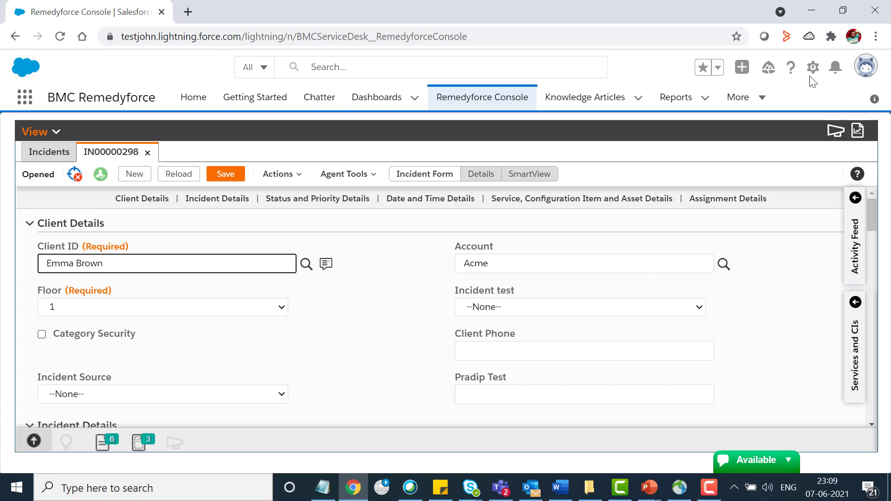
# Open Setup again and go to Monitoring > Time-Based Workflow via Quick Find 'time'.
pyautogui.click(814, 66)
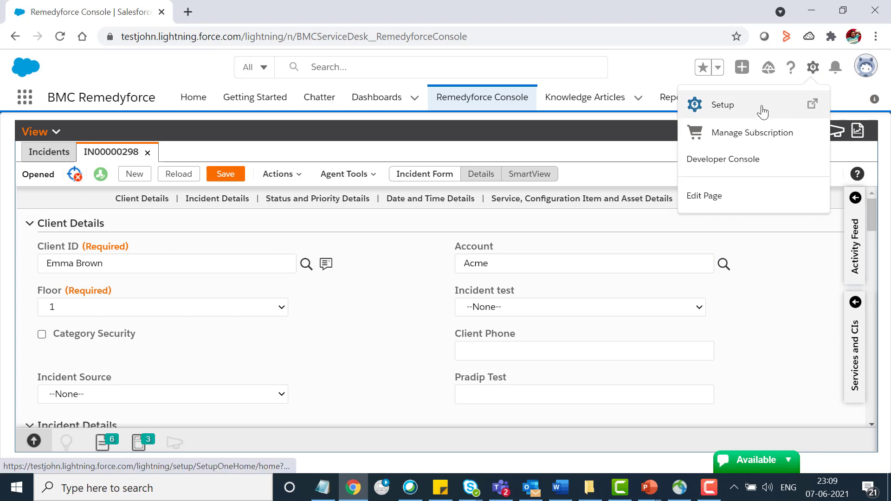
pyautogui.click(723, 105)
pyautogui.write('time base')
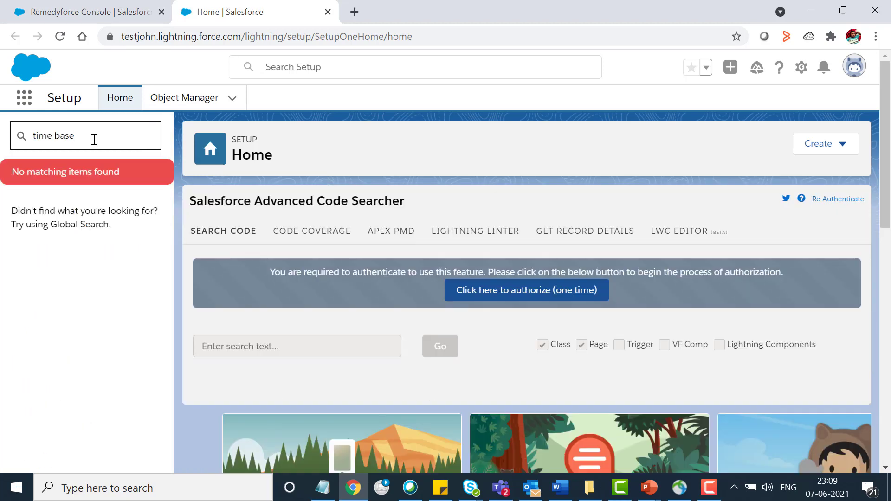
pyautogui.press('Backspace')
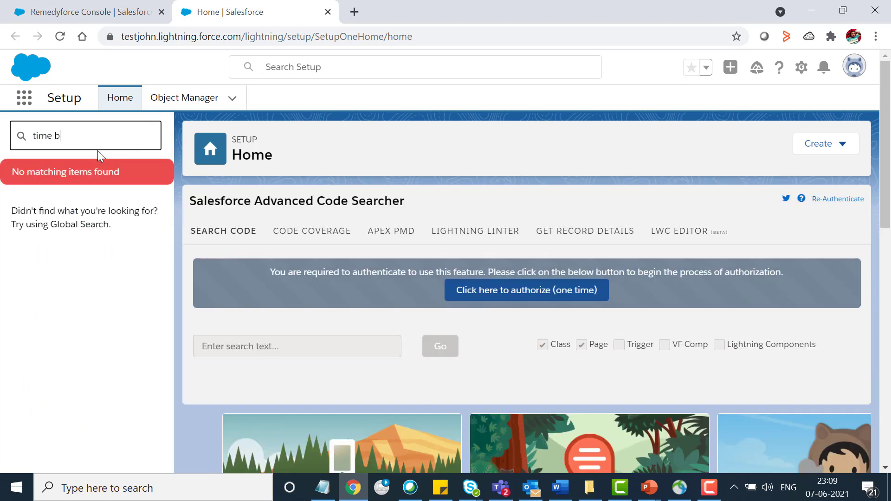
pyautogui.press('Backspace')
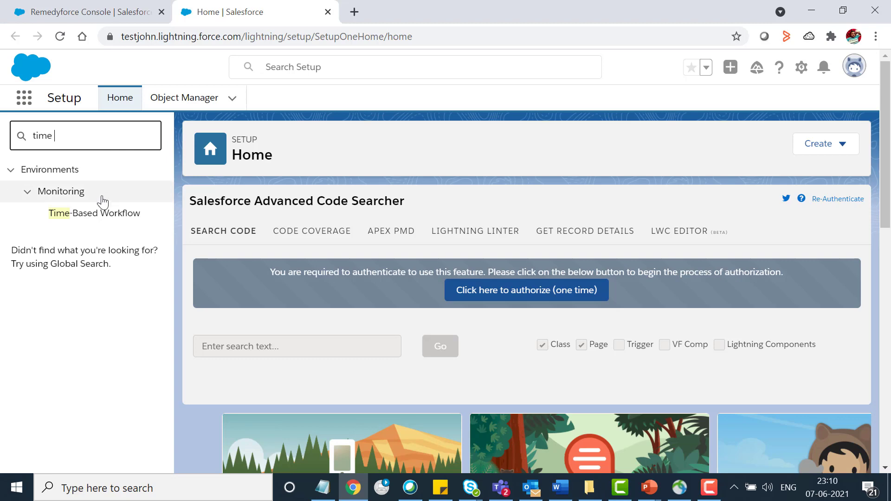
pyautogui.moveTo(85, 214)
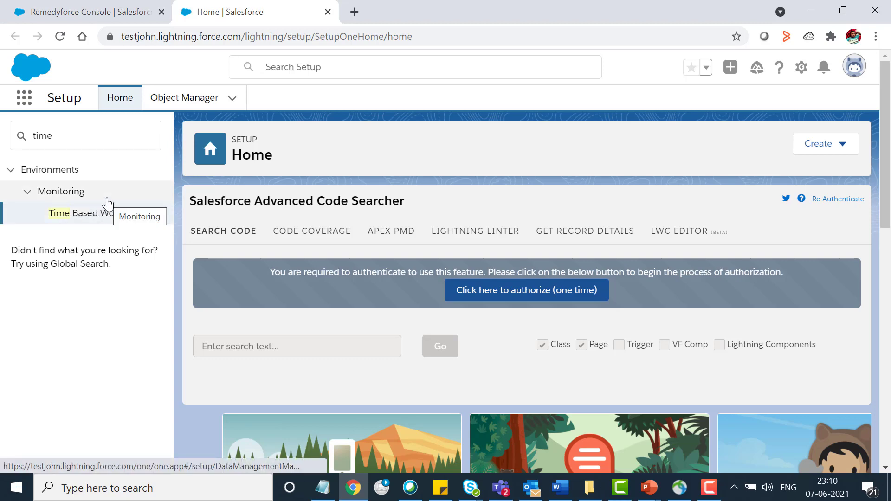
pyautogui.click(81, 212)
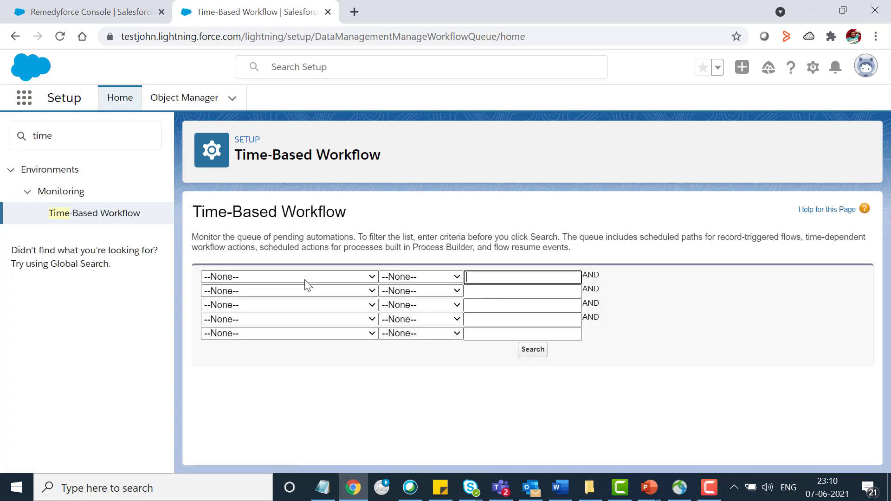
# Filter the queue by Workflow Rule, Flow, or Process Name contains 'floor' and run the search.
pyautogui.click(290, 277)
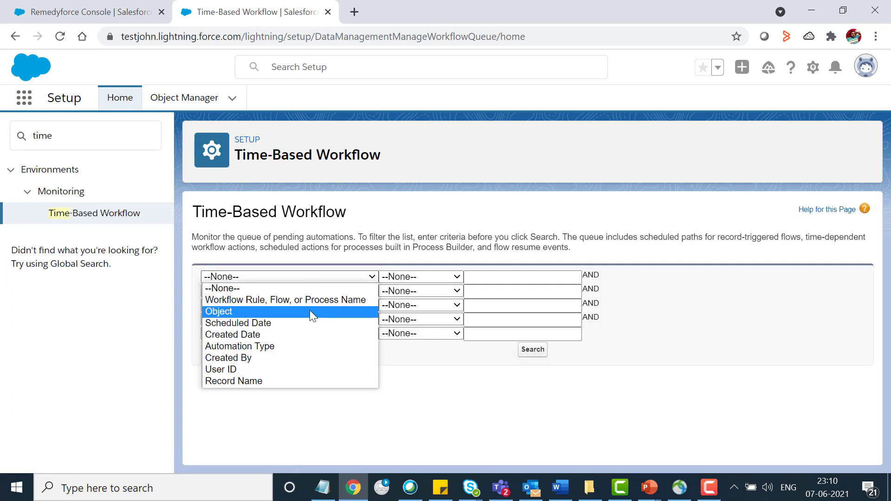
pyautogui.moveTo(312, 323)
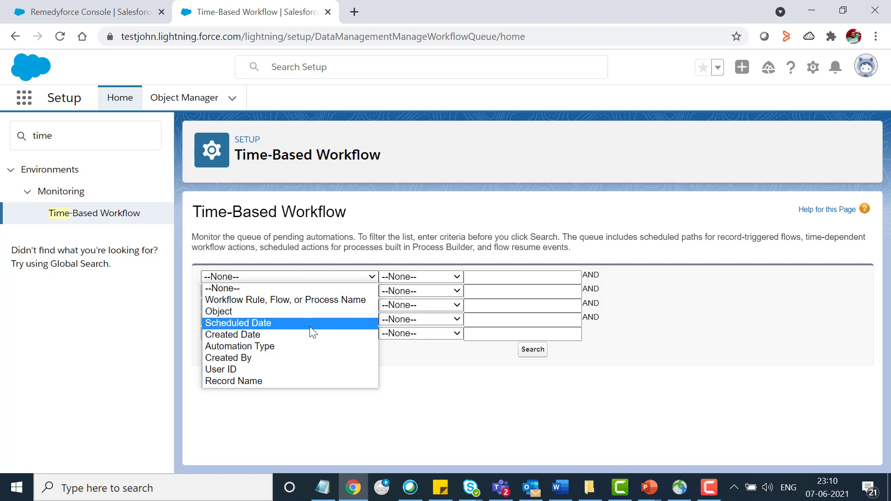
pyautogui.moveTo(286, 300)
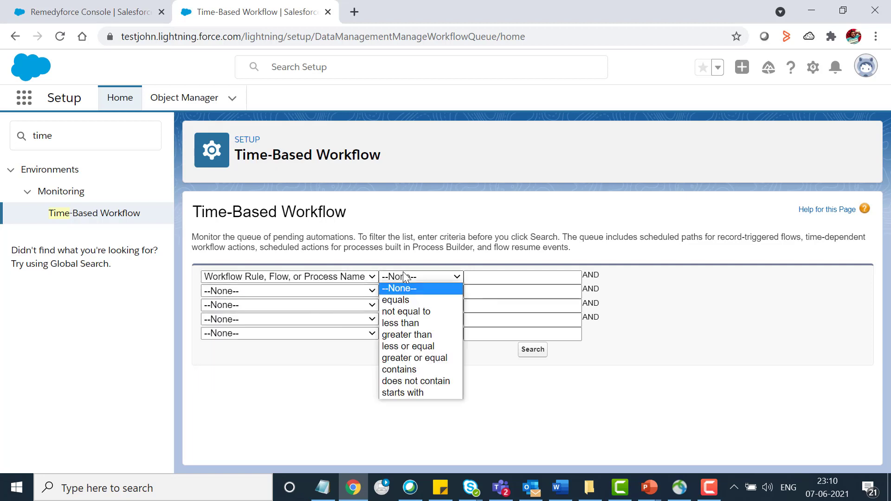
pyautogui.moveTo(406, 312)
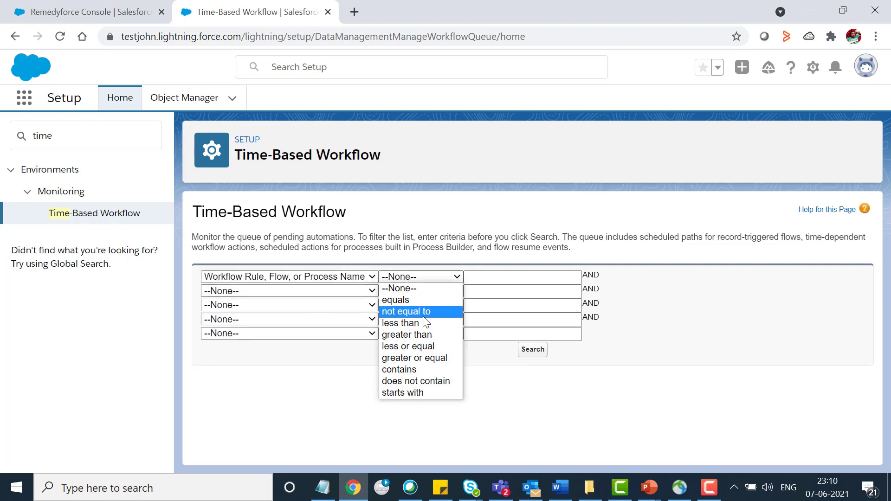
pyautogui.click(400, 370)
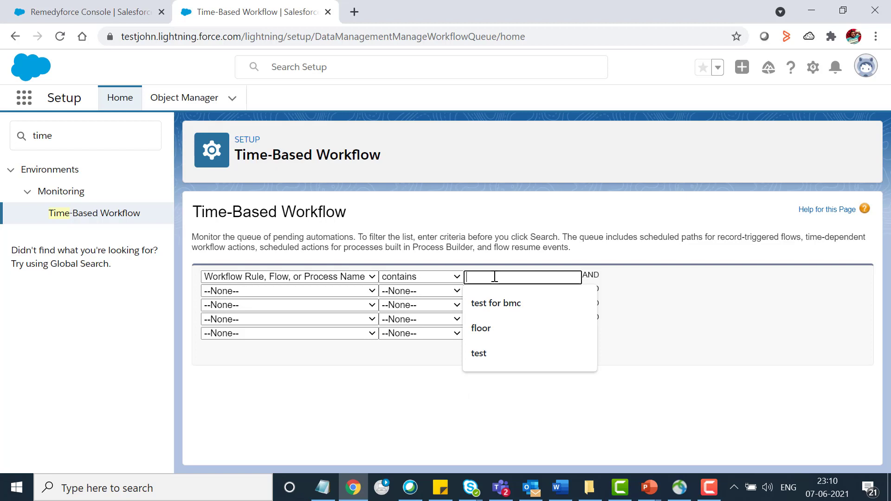
pyautogui.click(481, 328)
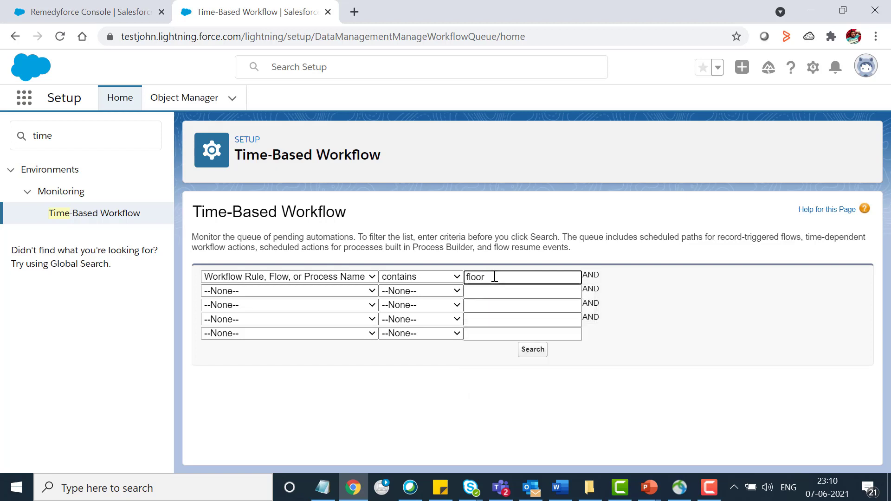
pyautogui.click(531, 350)
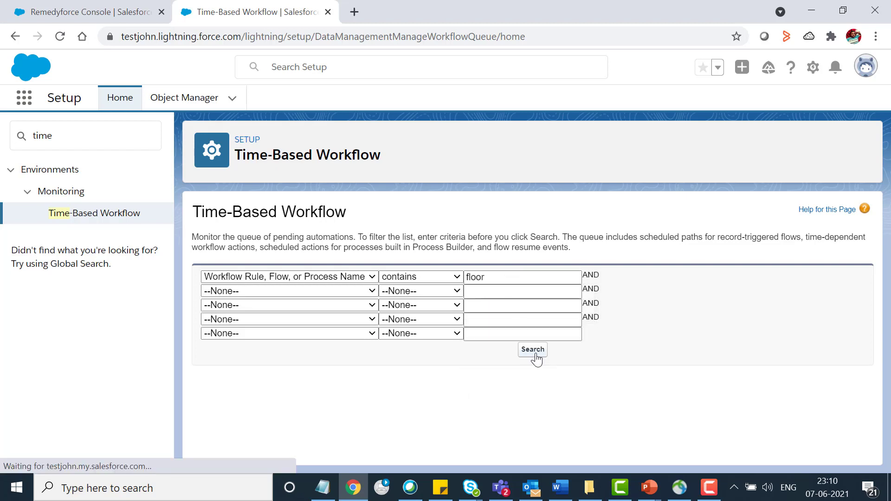
# Review the result row for record 00000298, Notify Staff About Floor Change, scheduled 7/7/2021 1:39 pm.
pyautogui.click(531, 349)
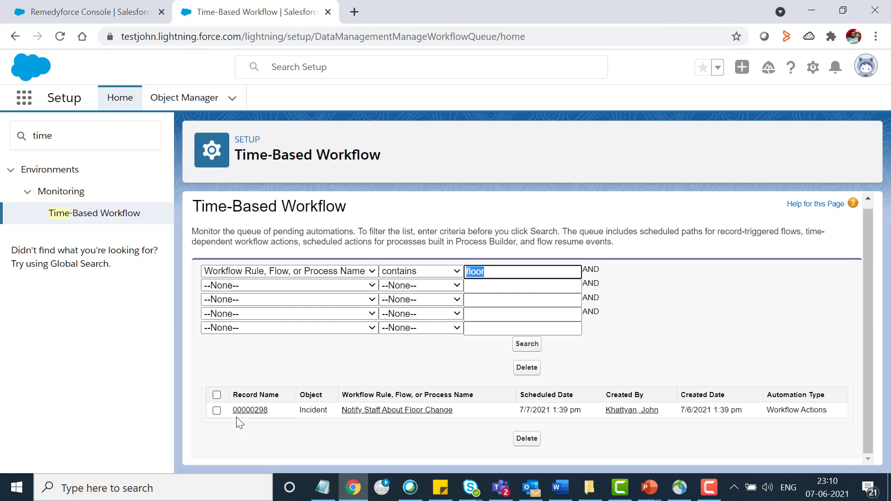
pyautogui.moveTo(273, 420)
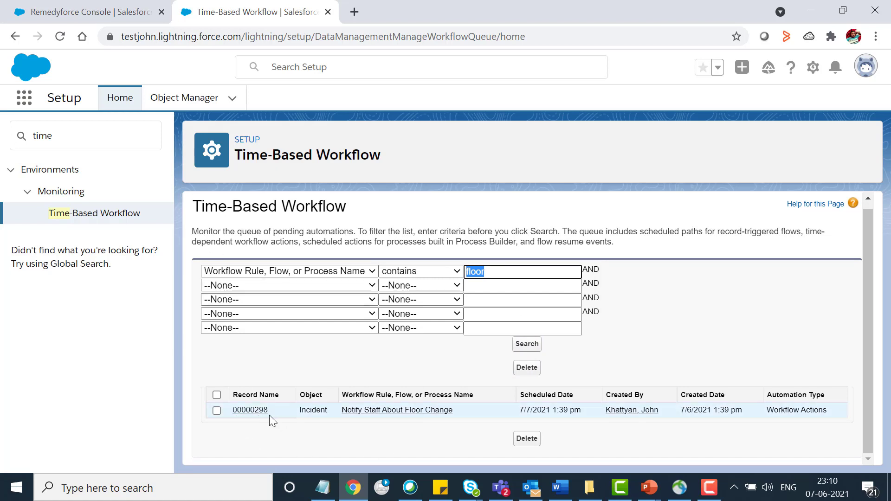
pyautogui.moveTo(420, 434)
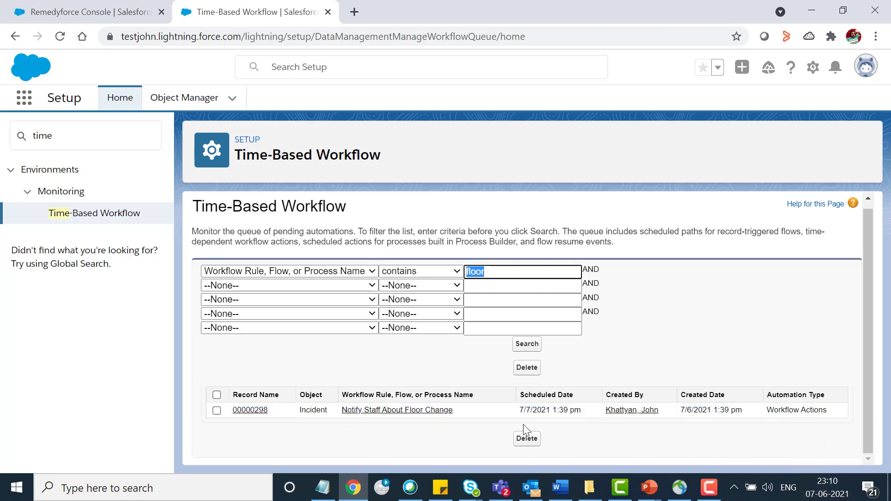
pyautogui.moveTo(520, 414)
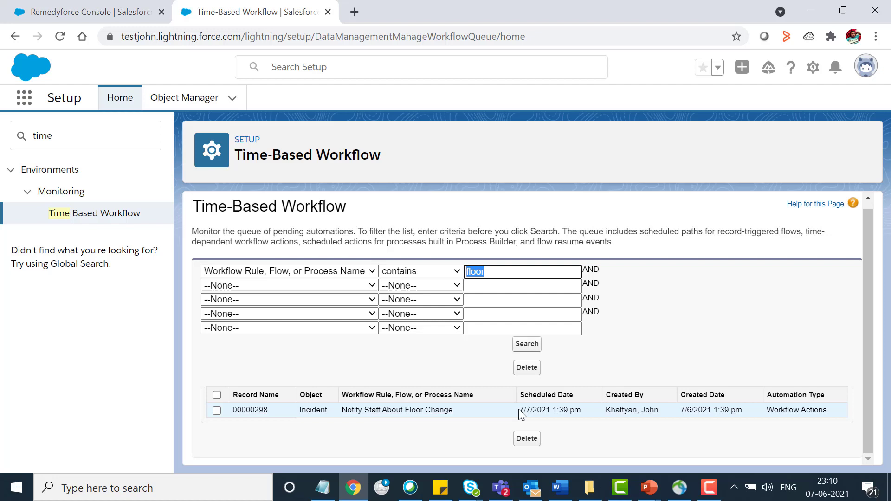